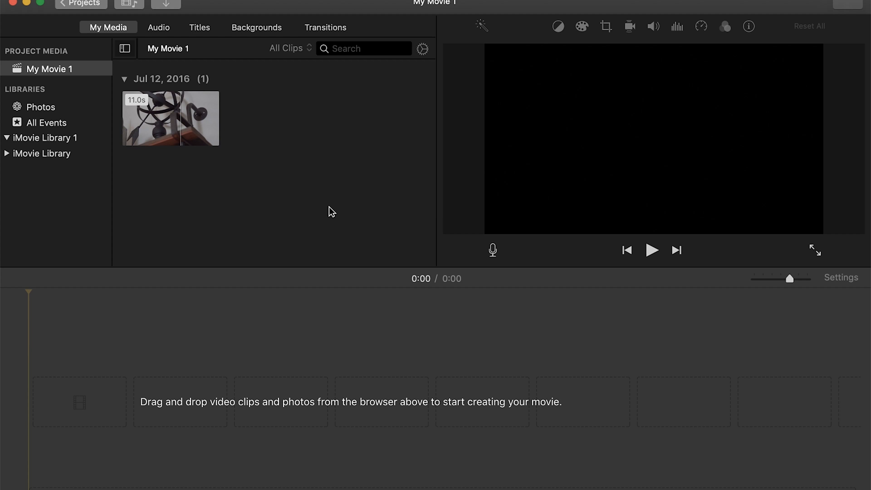
# Select the 11.0s clip thumbnail in the My Media browser
pyautogui.click(171, 117)
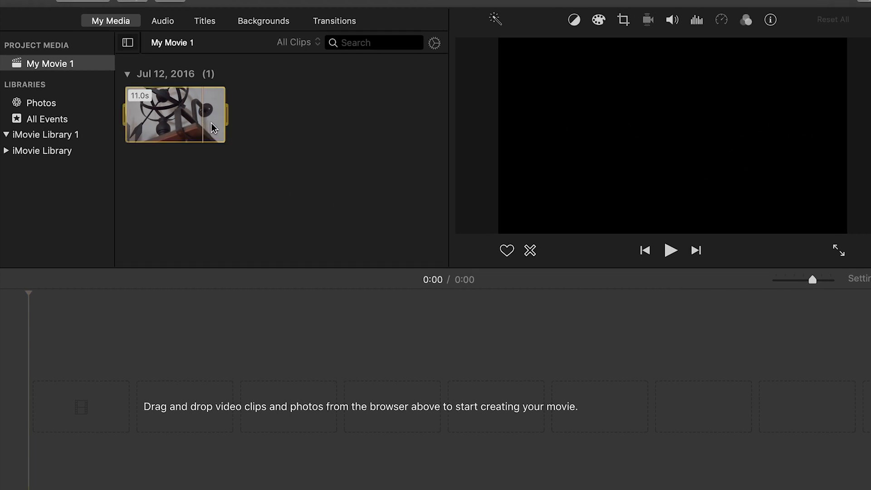
# Drag the 11-second clip into the empty movie timeline
pyautogui.moveTo(176, 114); pyautogui.dragTo(278, 411)
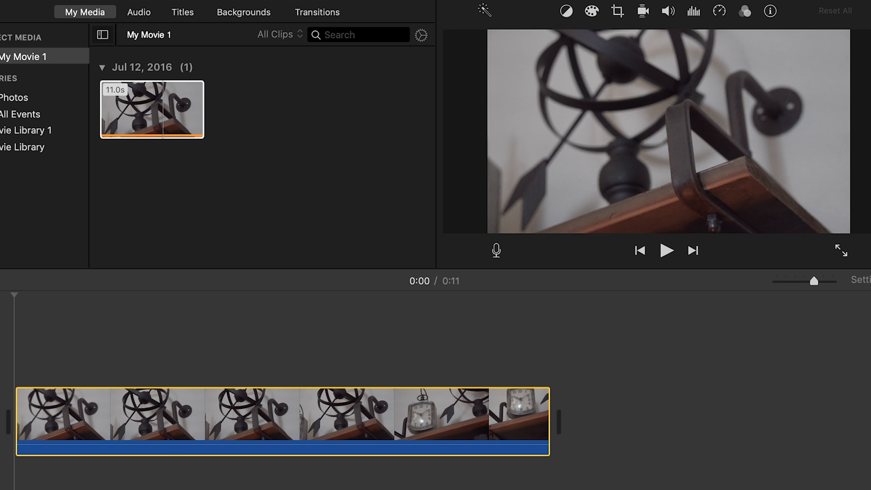
# Choose Share > File to open export settings for My Movie 1
pyautogui.click(861, 4)
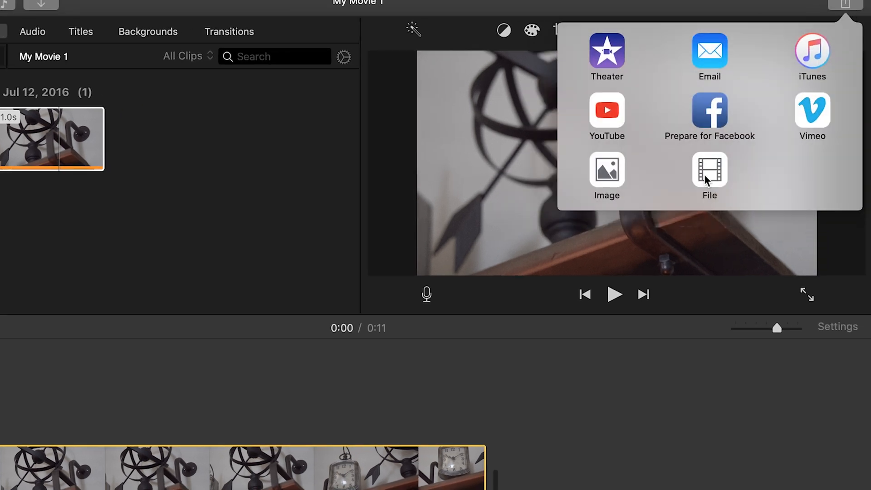
pyautogui.click(710, 176)
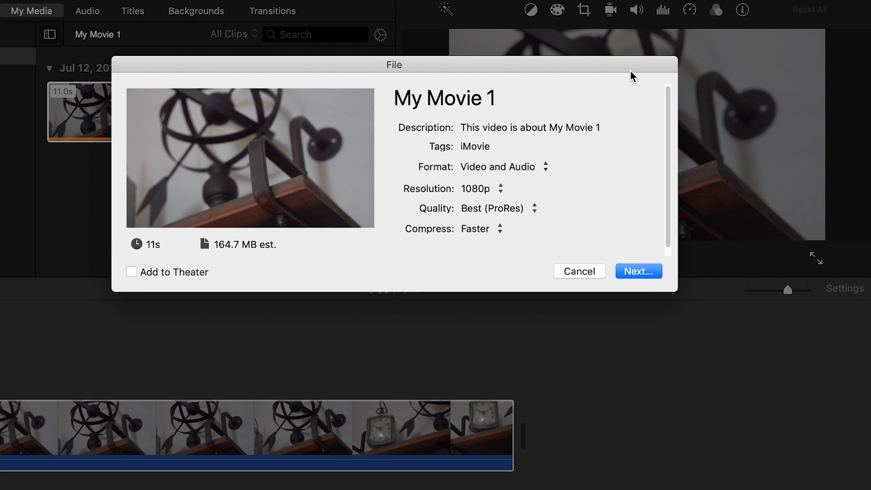
pyautogui.moveTo(636, 72)
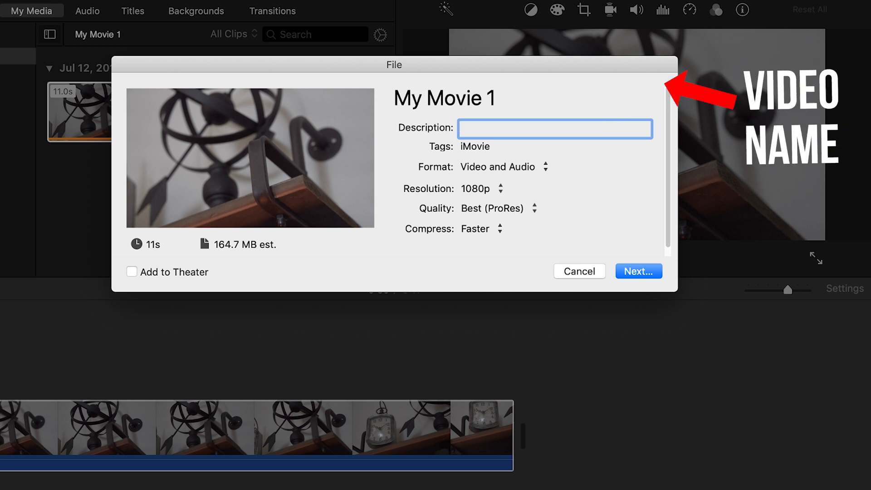
# Enter description '4k video', keep Video and Audio format, and set resolution to 4K
pyautogui.write('4k video')
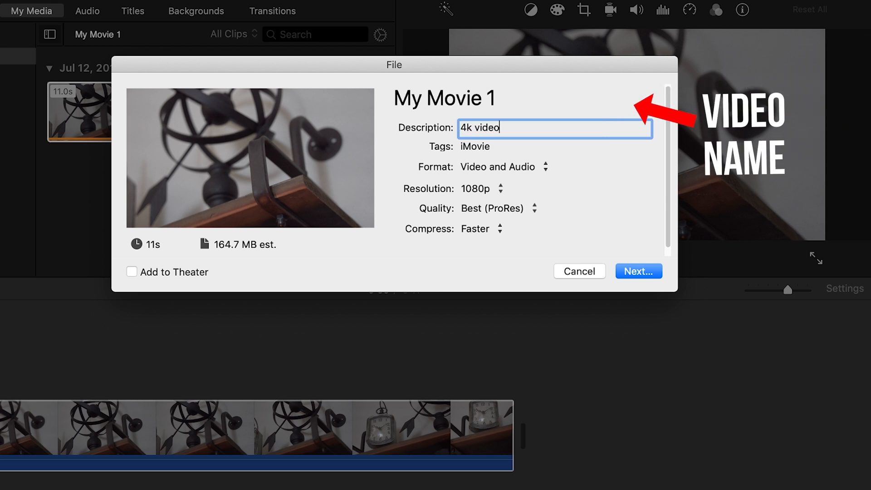
pyautogui.click(502, 167)
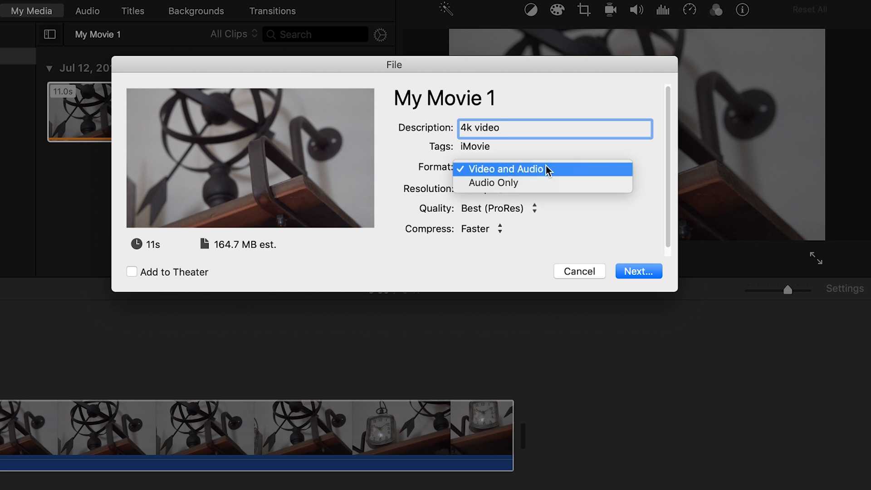
pyautogui.click(502, 169)
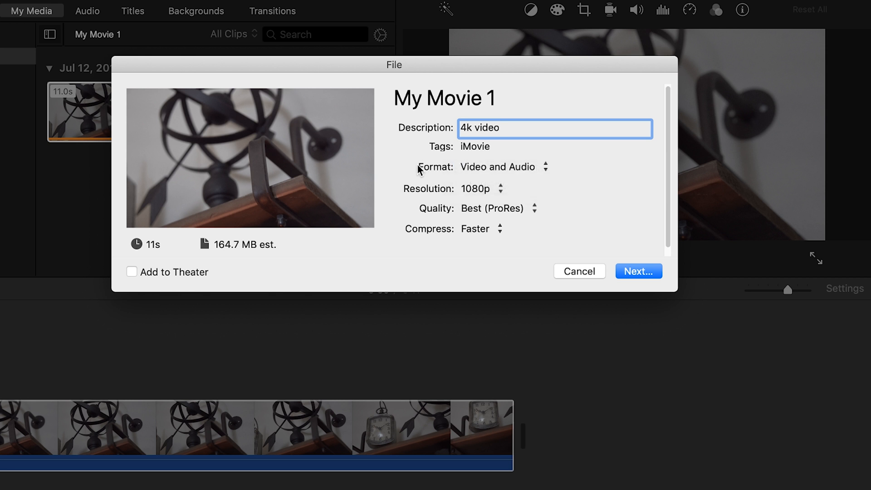
pyautogui.click(483, 188)
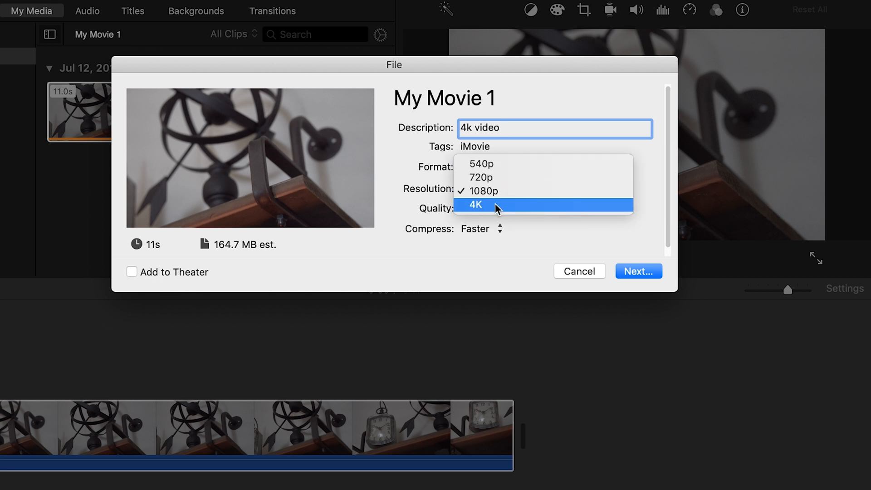
pyautogui.click(475, 205)
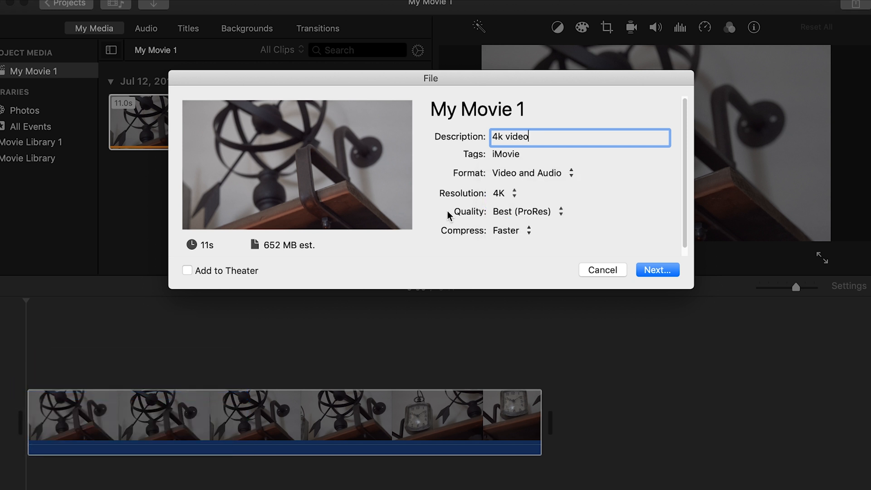
# Set compression to Better Quality and continue to the save prompt
pyautogui.click(526, 211)
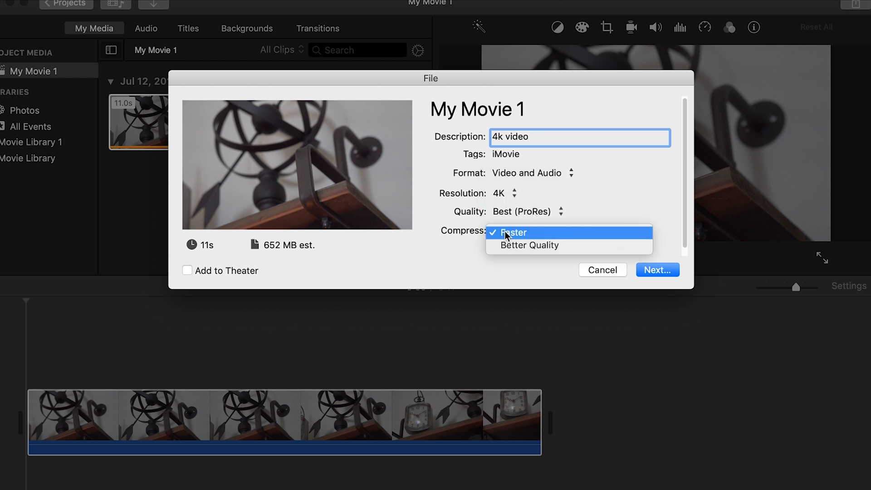
pyautogui.click(528, 245)
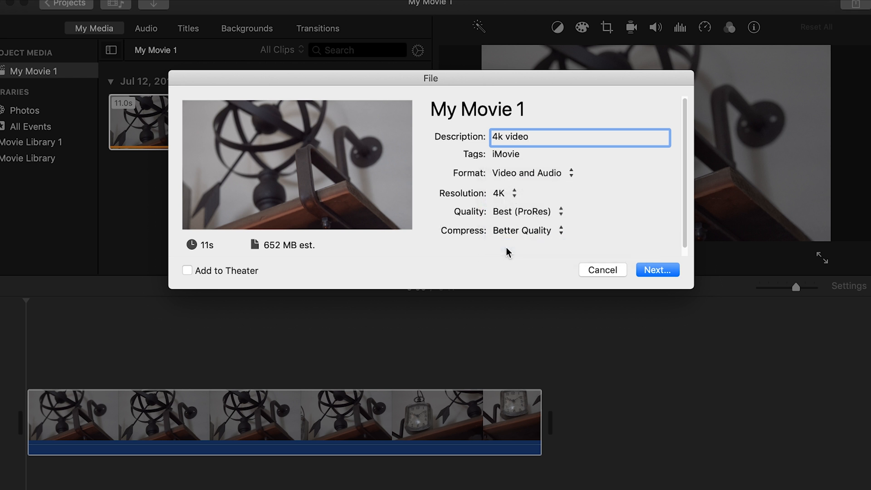
pyautogui.click(658, 269)
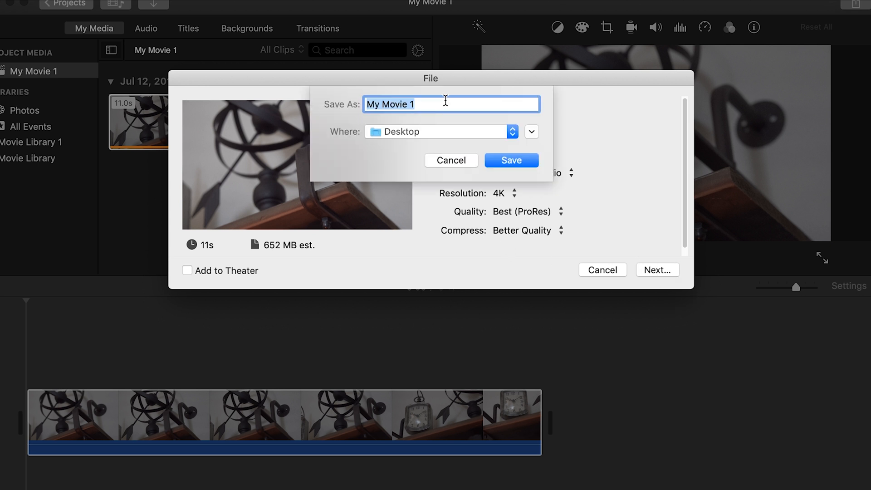
# Name the export 'video 4k' and keep Desktop as its save location
pyautogui.write('video 4k')
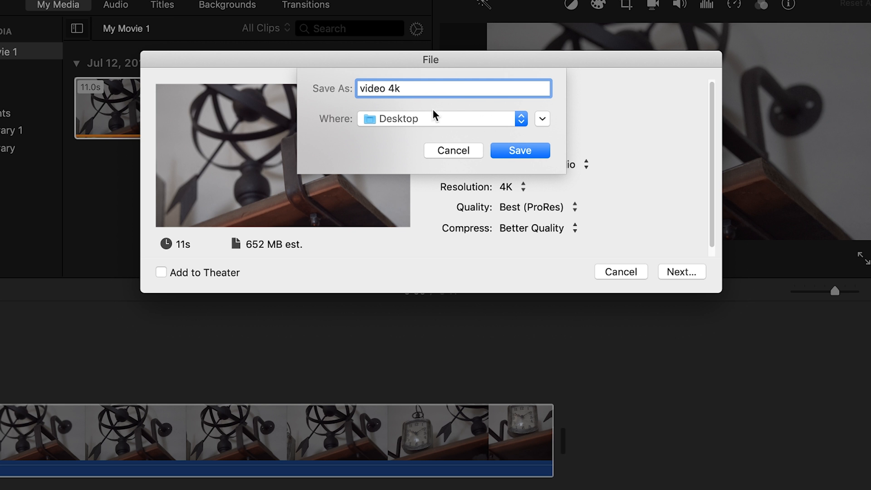
pyautogui.click(541, 118)
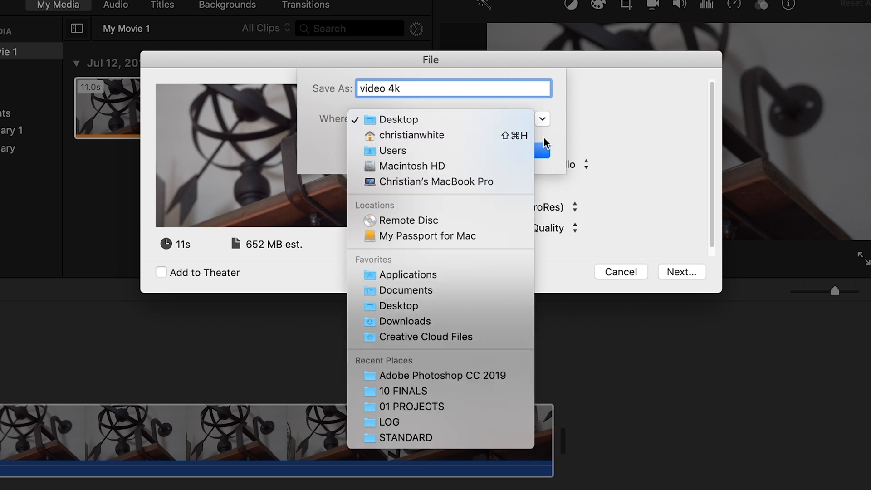
pyautogui.click(396, 119)
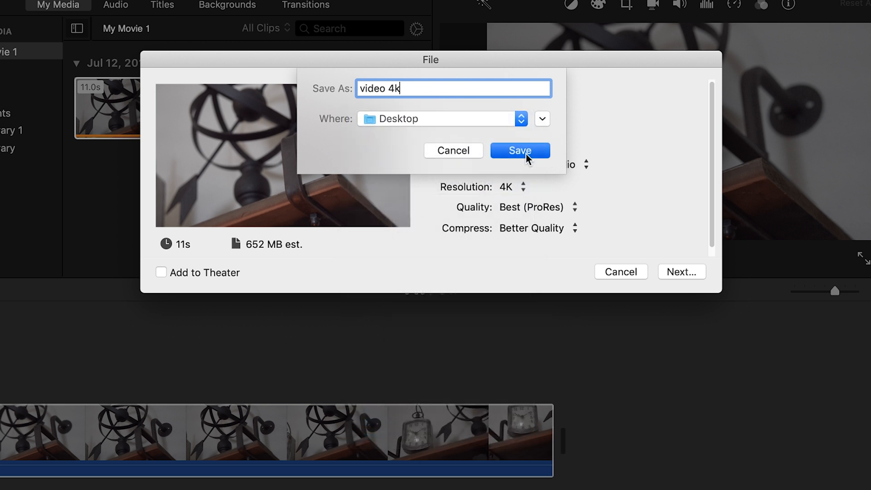